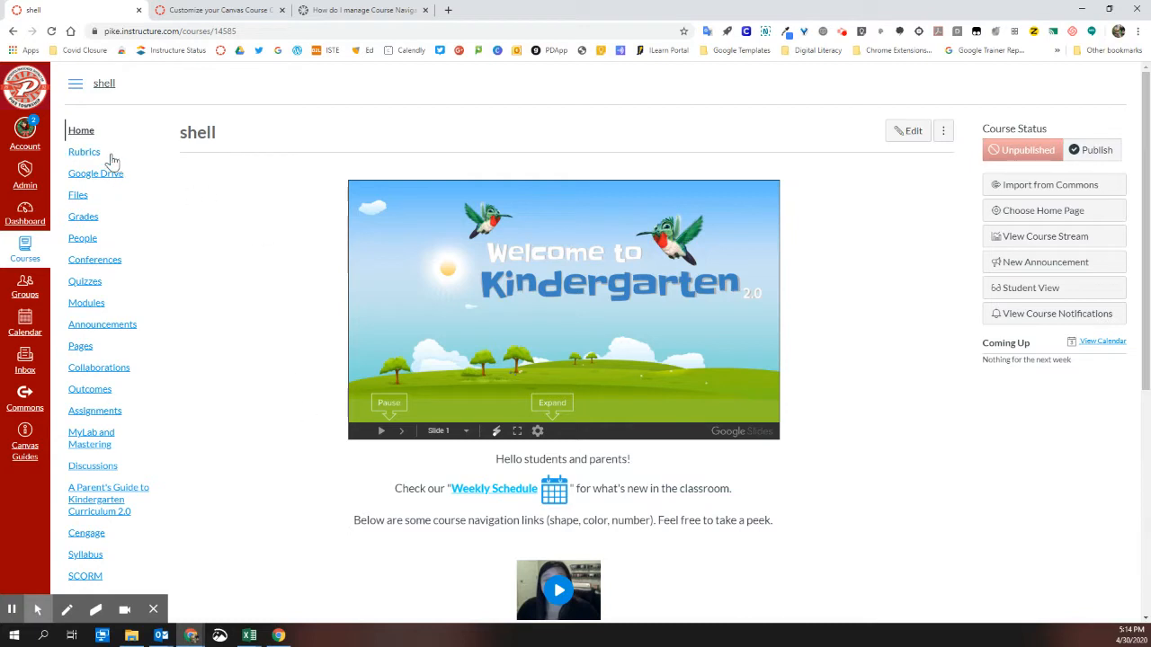
pyautogui.moveTo(126, 499)
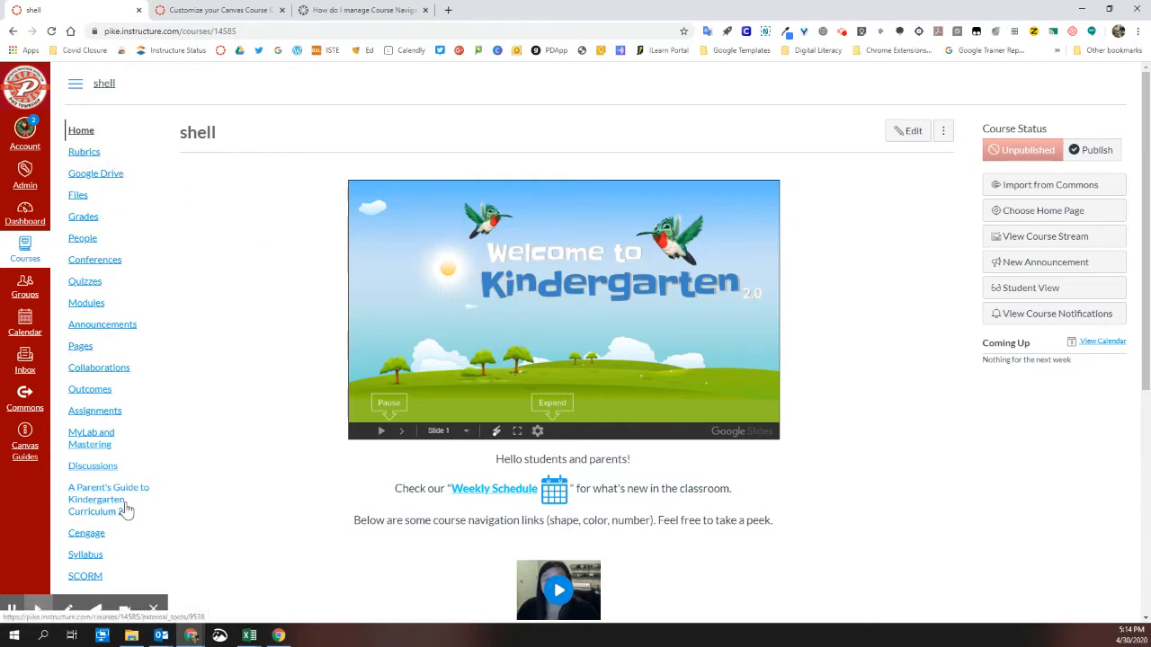
pyautogui.moveTo(198, 520)
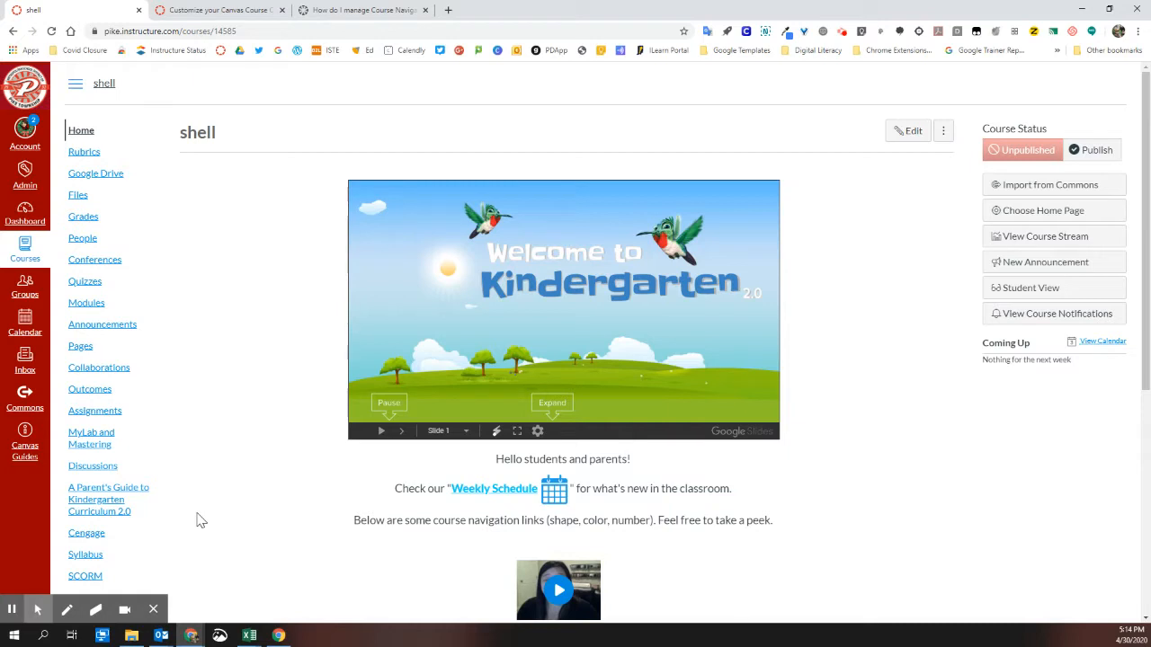
pyautogui.moveTo(205, 519)
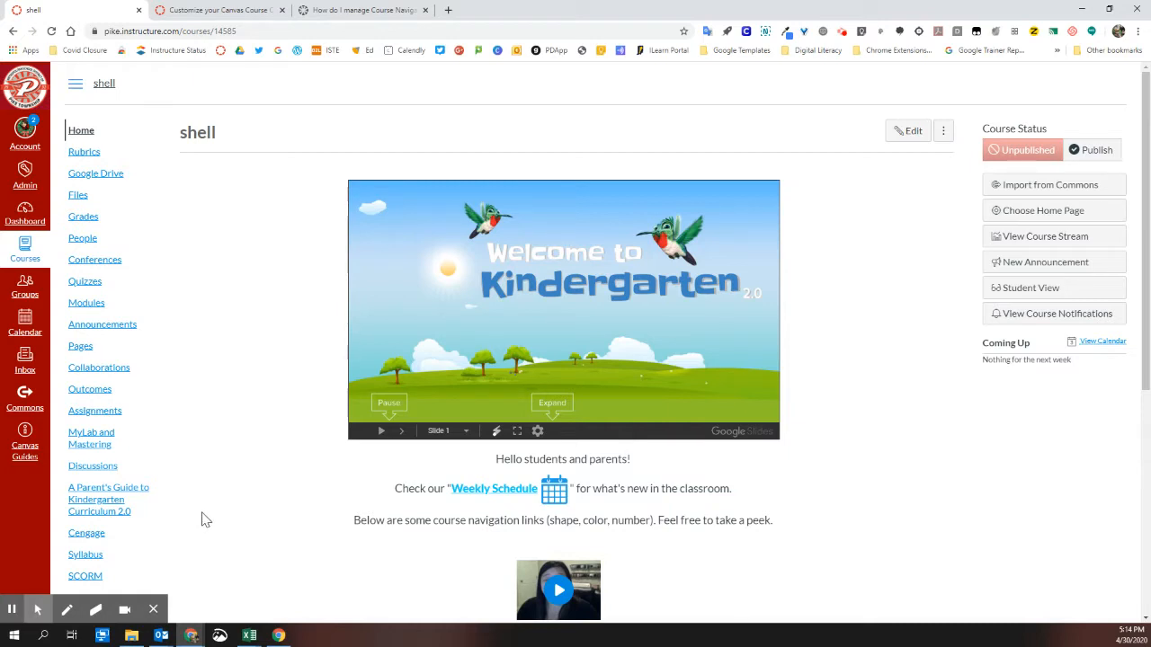
# Step: Launch Student View from the Kindergarten course home page
pyautogui.click(1030, 288)
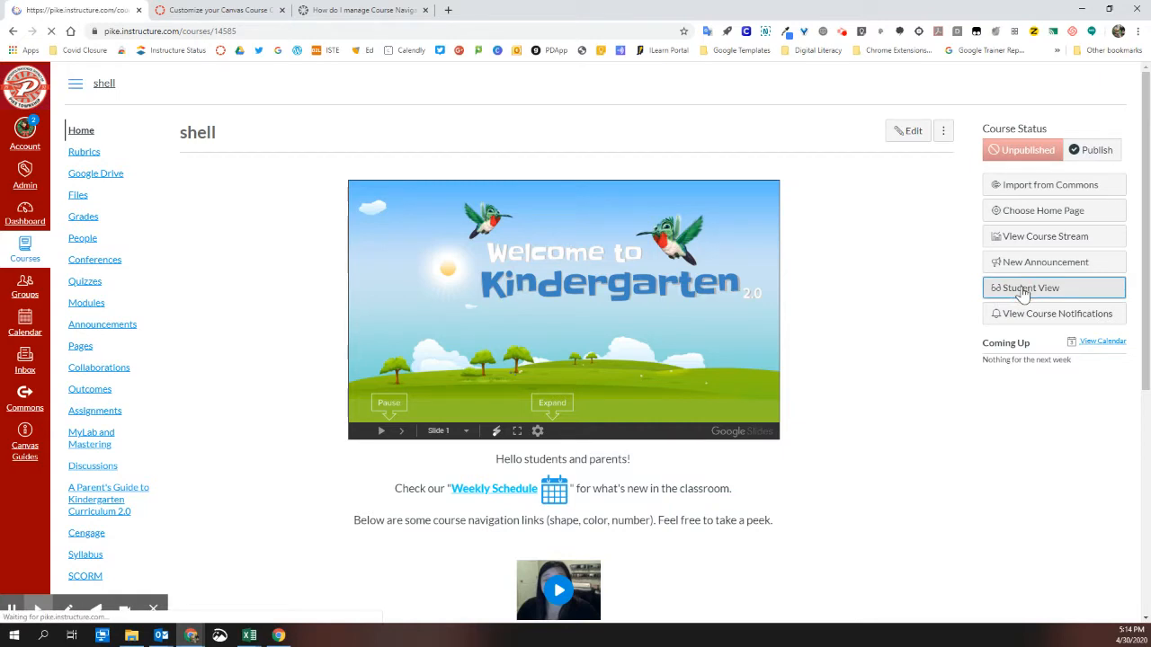
# Step: Review the student course menu, then leave Student View back to the teacher view
pyautogui.click(1028, 287)
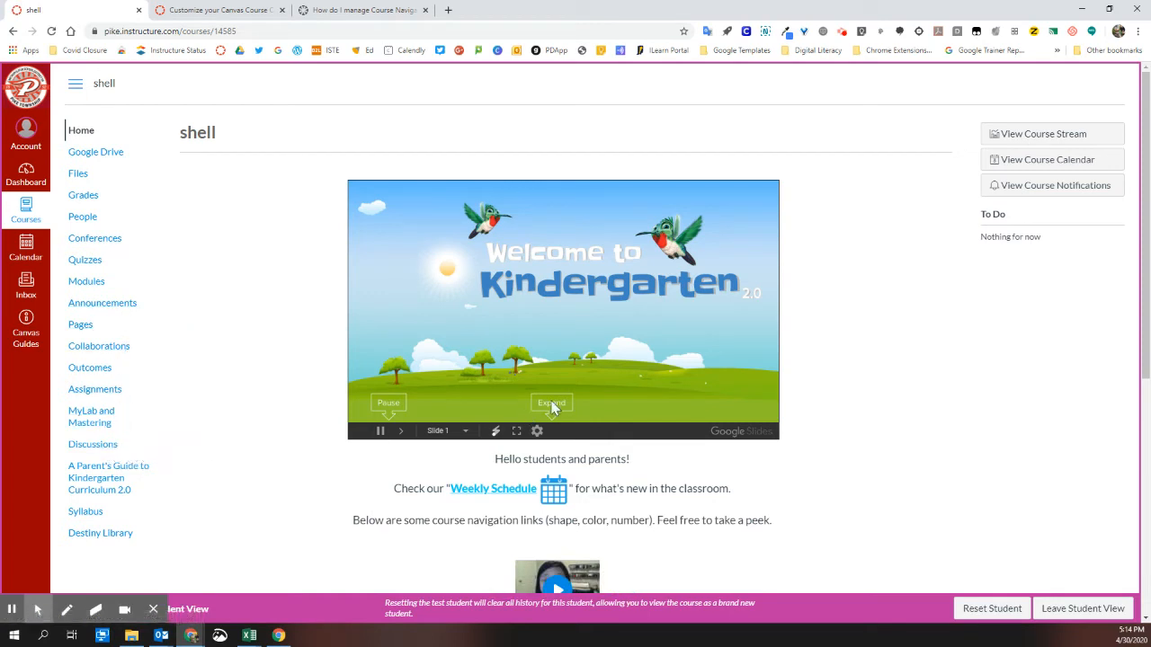
pyautogui.click(1083, 608)
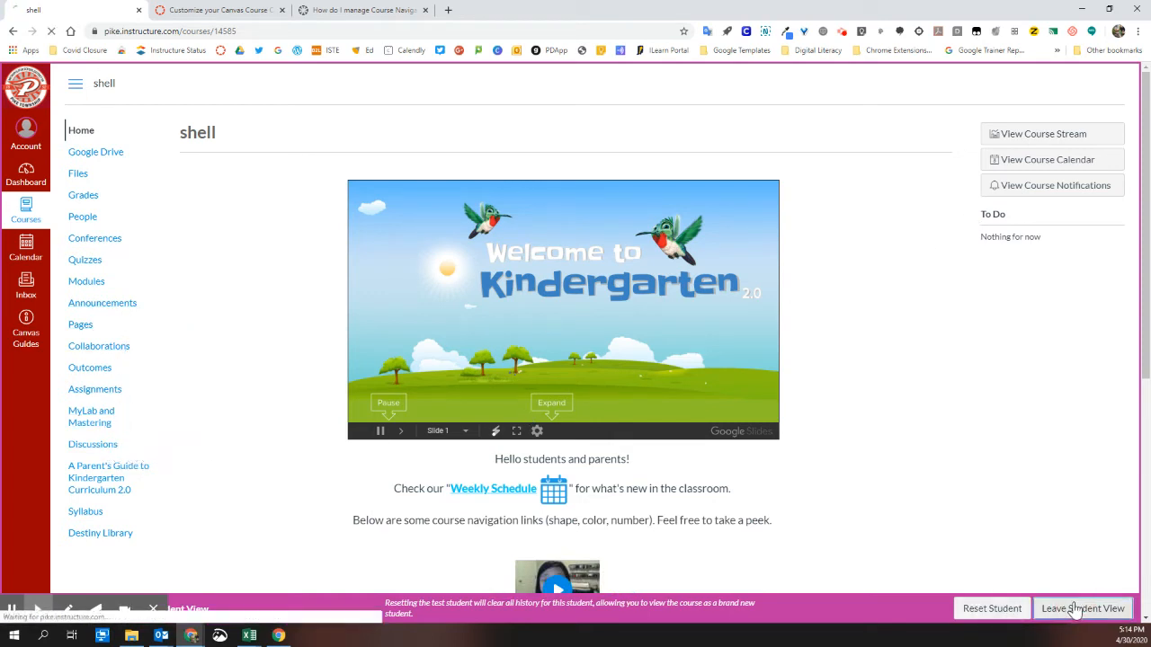
pyautogui.click(1081, 608)
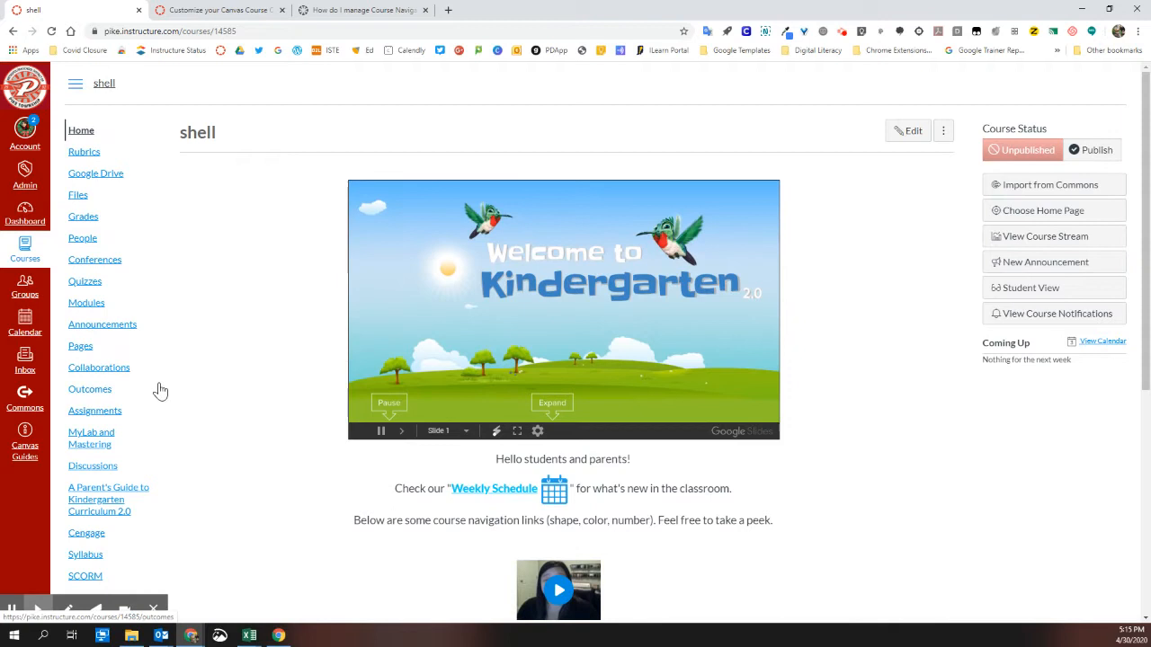
pyautogui.moveTo(184, 416)
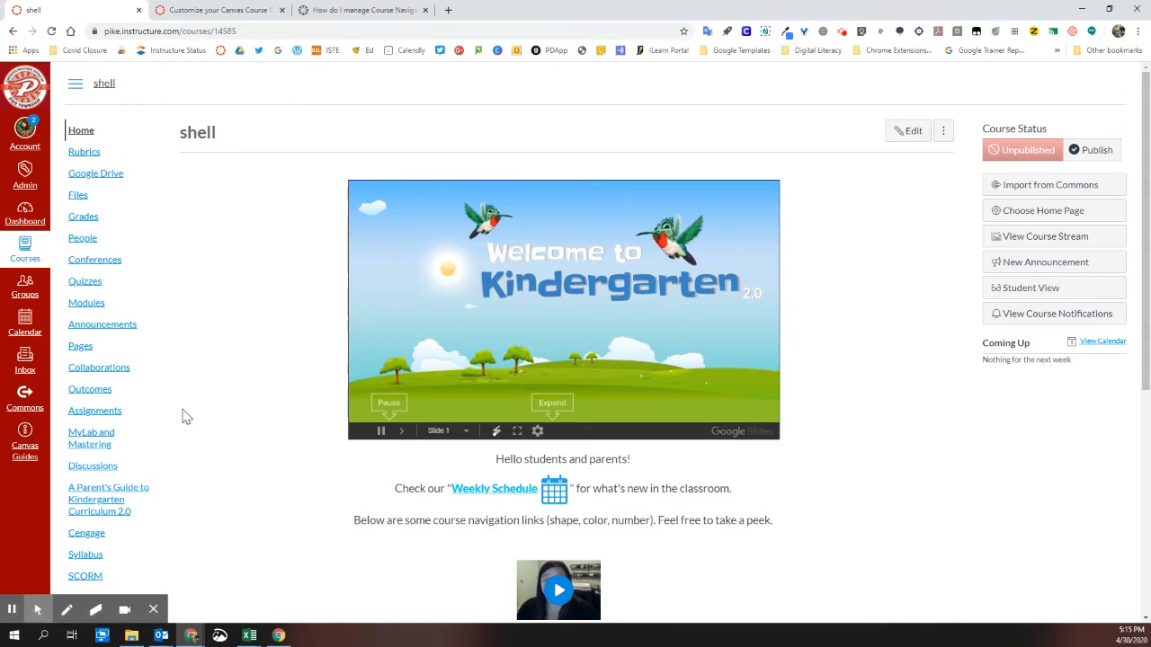
pyautogui.moveTo(176, 415)
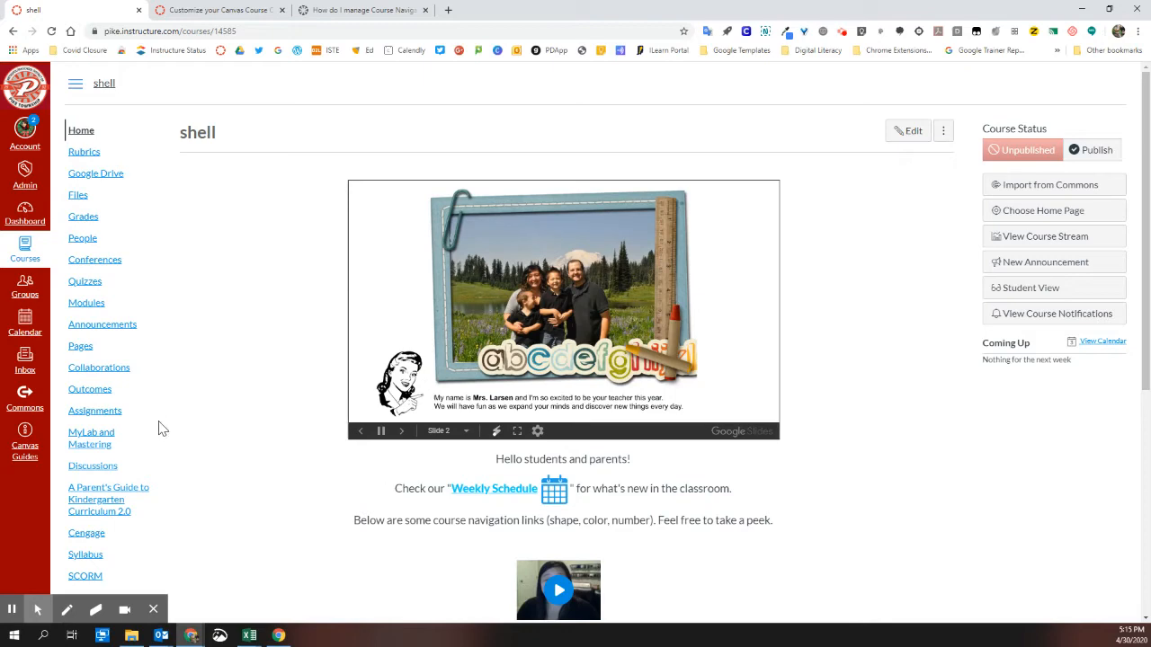
pyautogui.moveTo(232, 386)
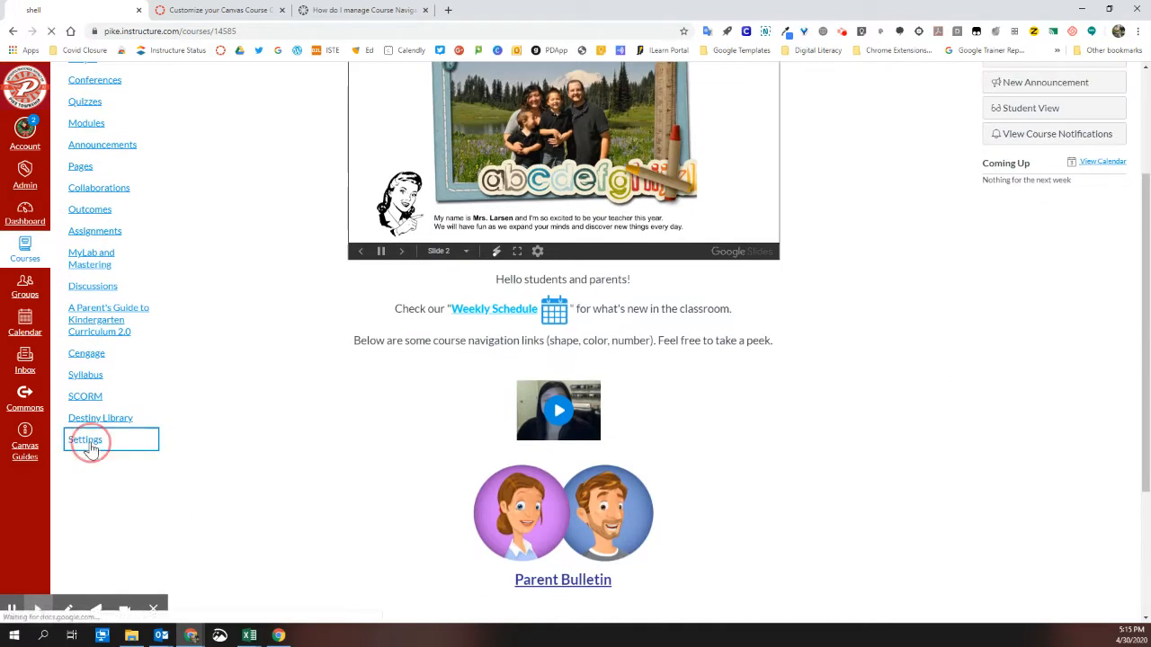
# Step: Open the course Navigation settings and scroll down to Destiny Library
pyautogui.click(86, 439)
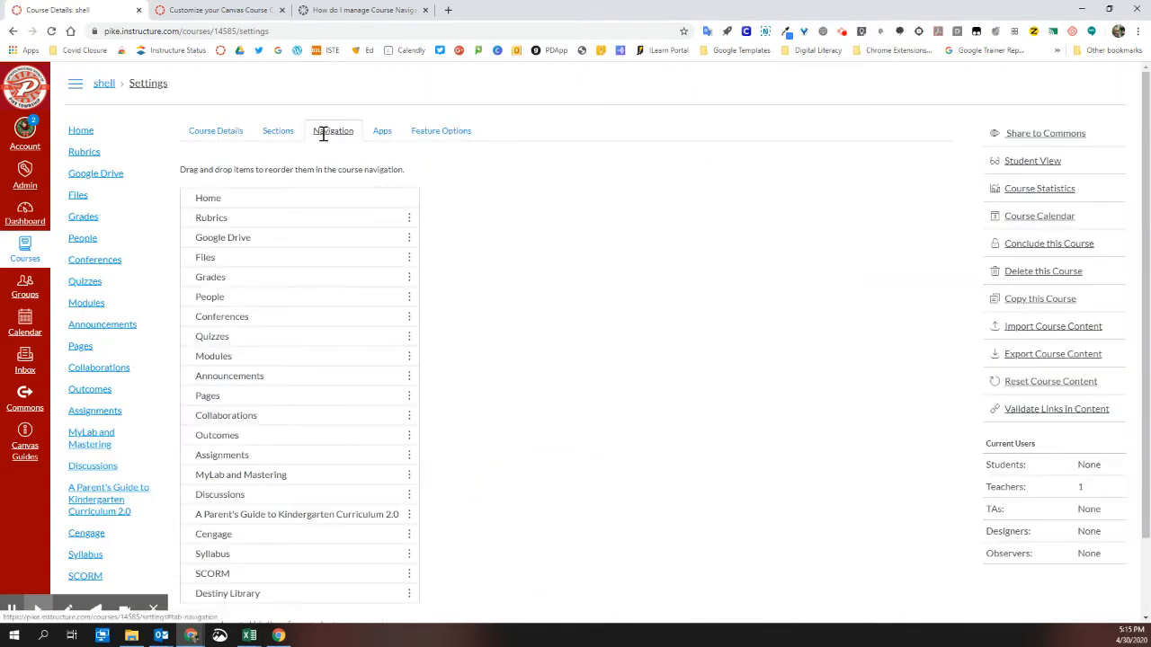
pyautogui.scroll(-3)
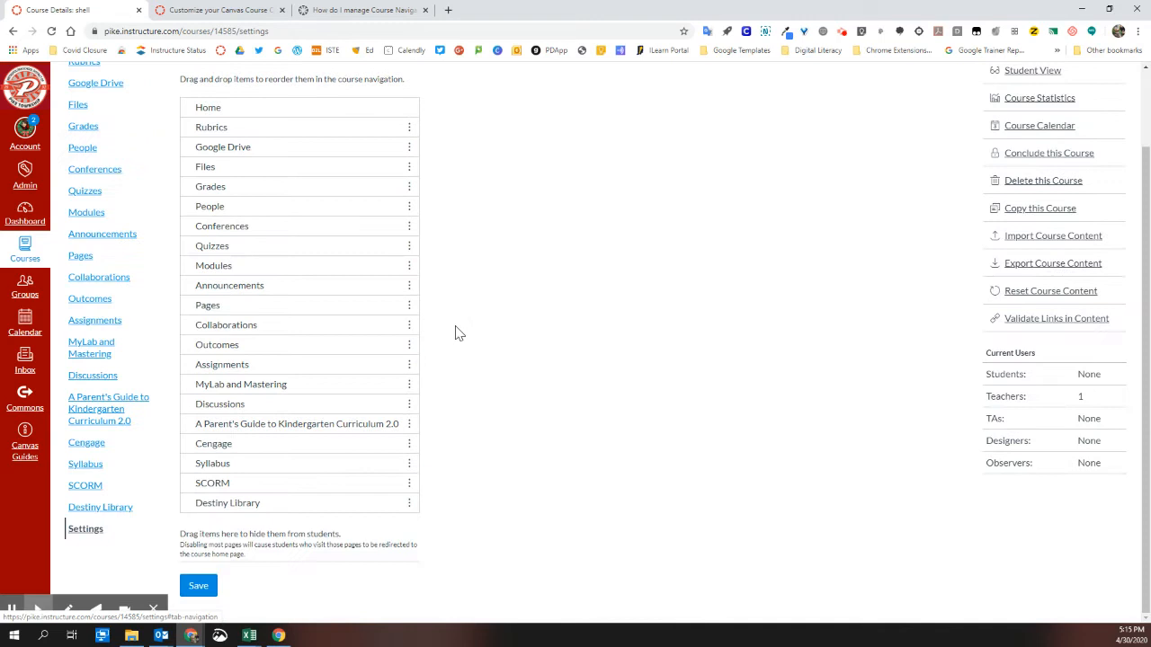
pyautogui.moveTo(490, 446)
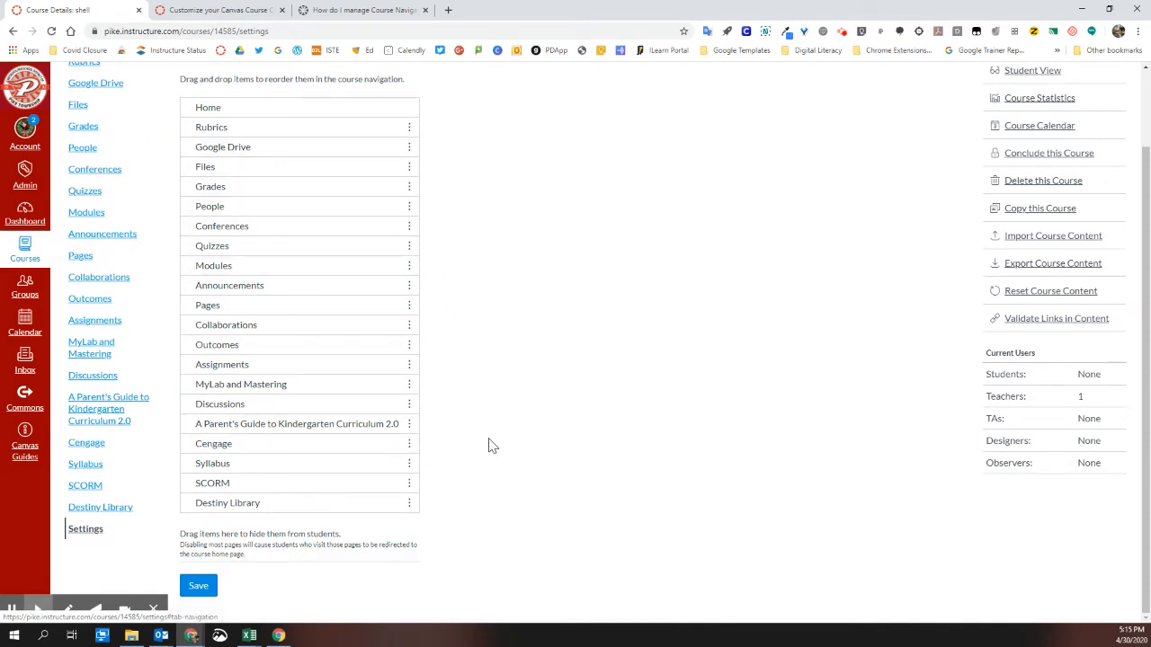
pyautogui.moveTo(286, 507)
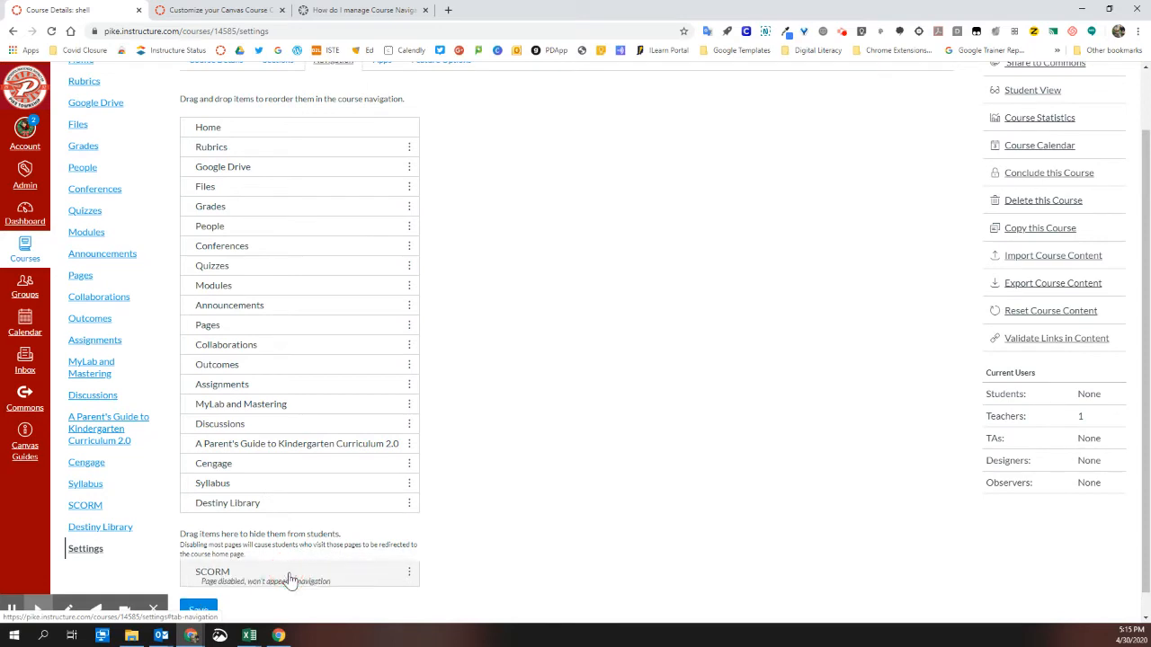
pyautogui.moveTo(174, 546)
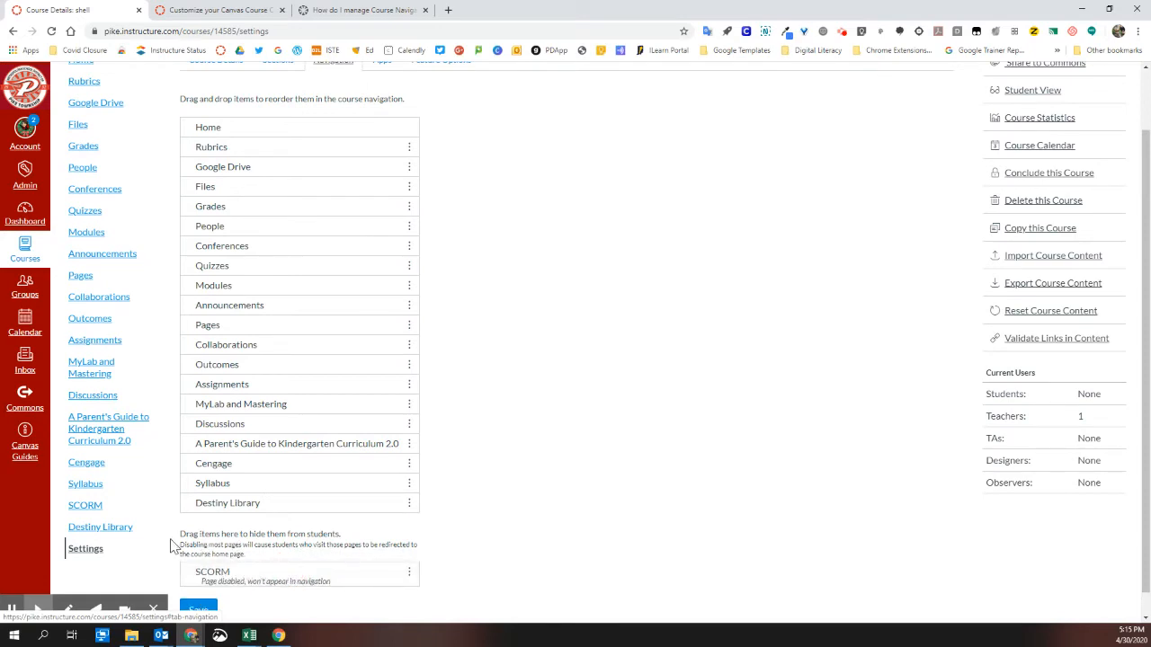
pyautogui.moveTo(260, 536)
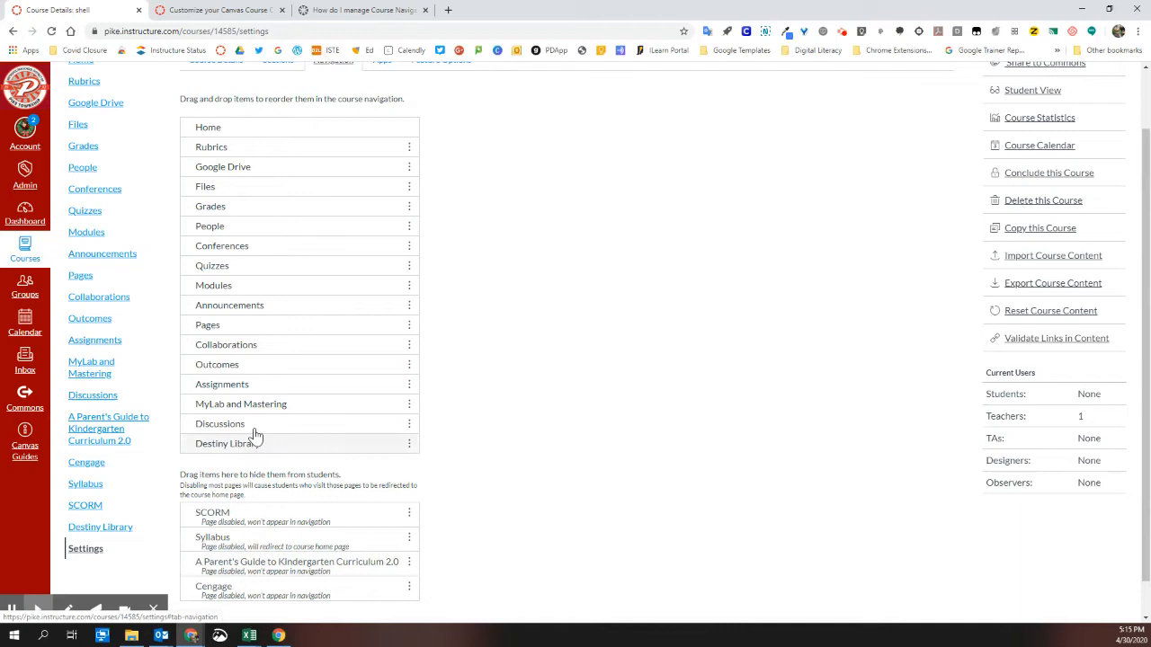
# Step: Drag another navigation item into the hidden items area
pyautogui.moveTo(261, 403); pyautogui.dragTo(261, 522)
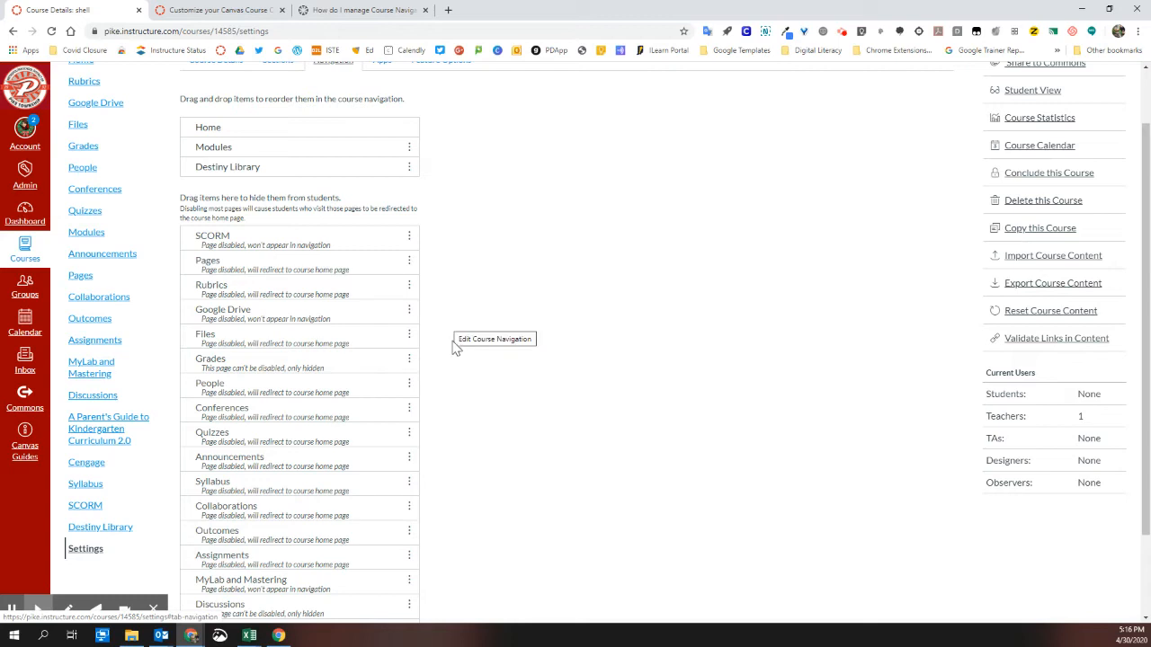
pyautogui.moveTo(261, 226)
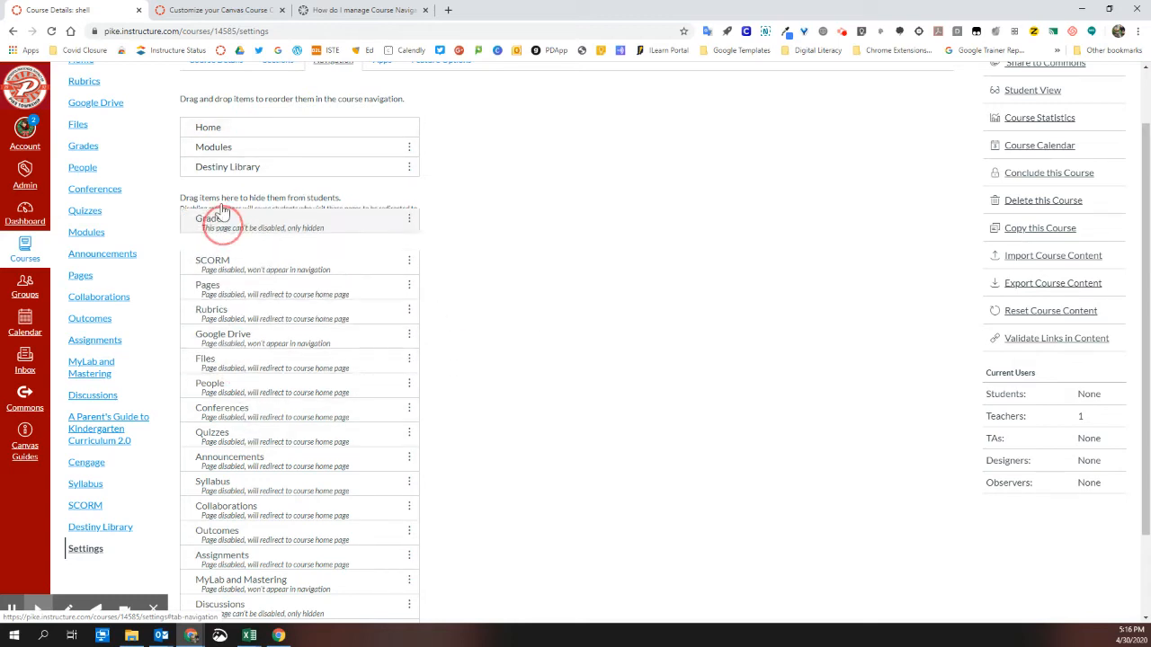
# Step: Re-enable Grades and Announcements, then order Home, Modules, Grades, Destiny Library, Announcements
pyautogui.moveTo(299, 218); pyautogui.dragTo(299, 147)
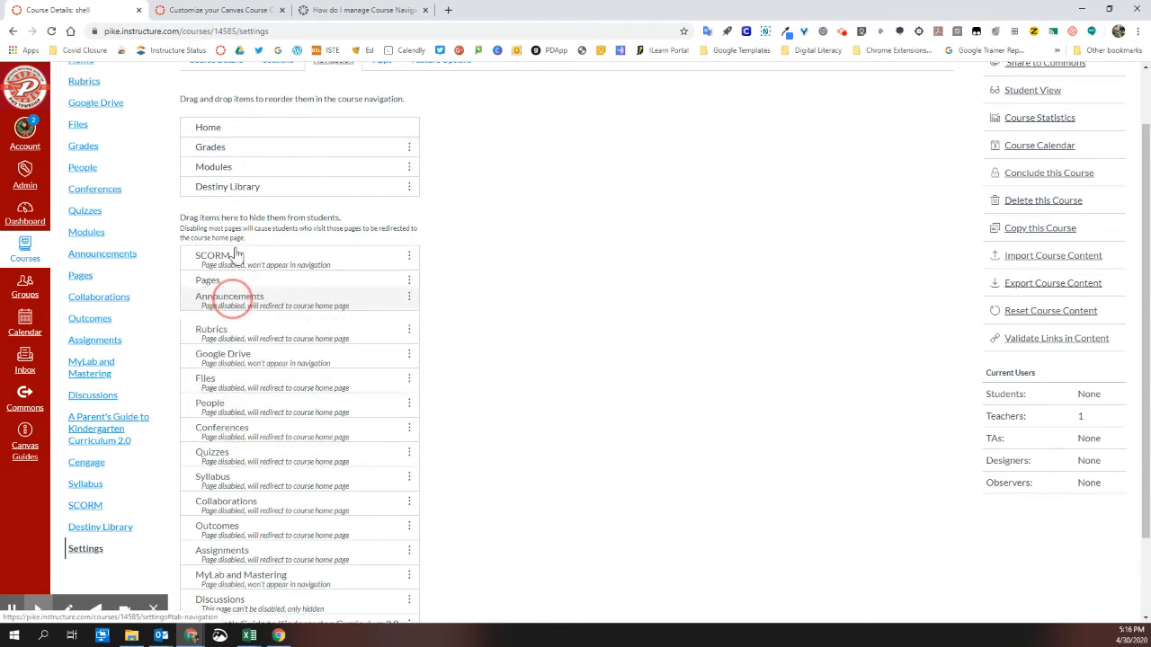
pyautogui.moveTo(229, 297); pyautogui.dragTo(230, 147)
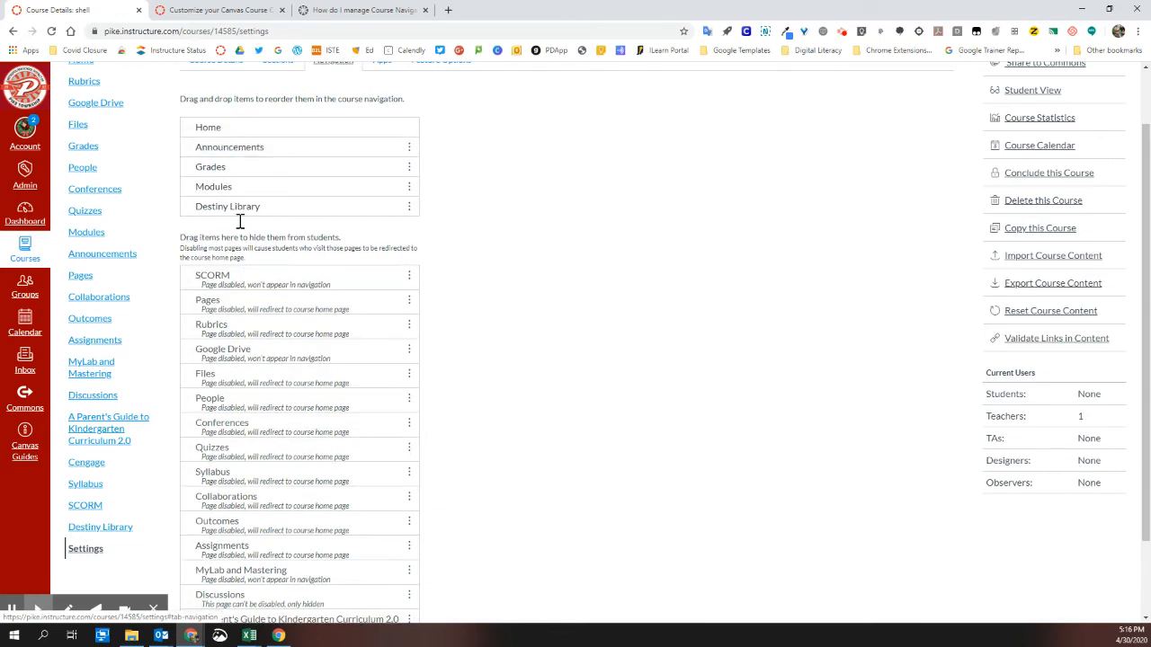
pyautogui.moveTo(260, 147)
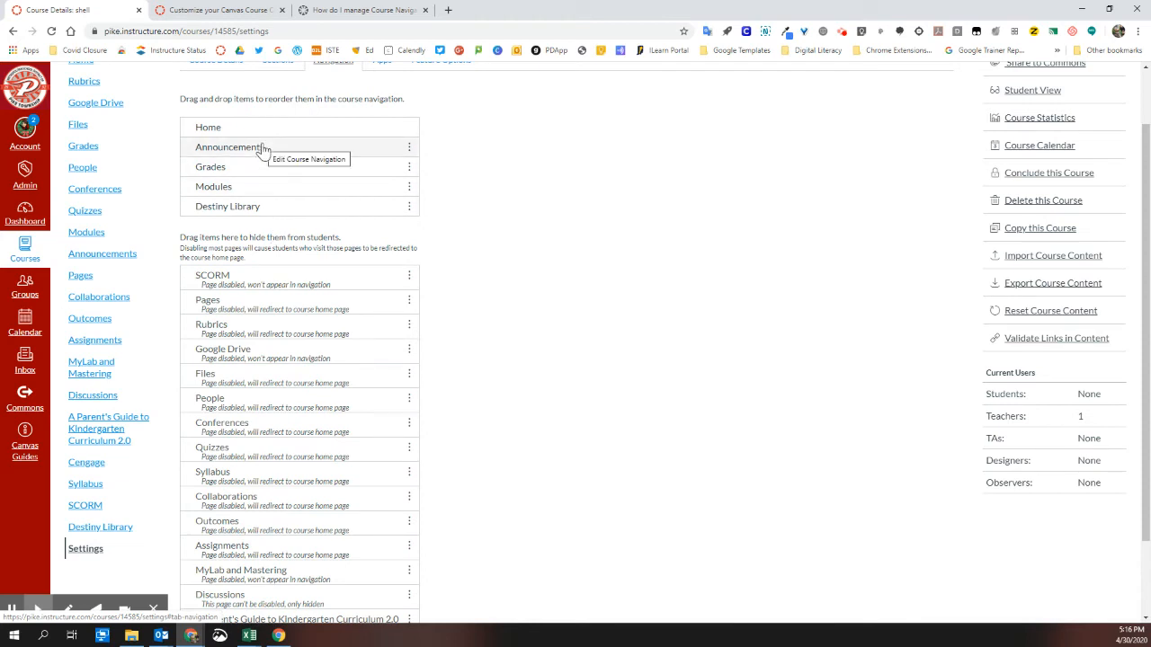
pyautogui.moveTo(213, 186); pyautogui.dragTo(213, 166)
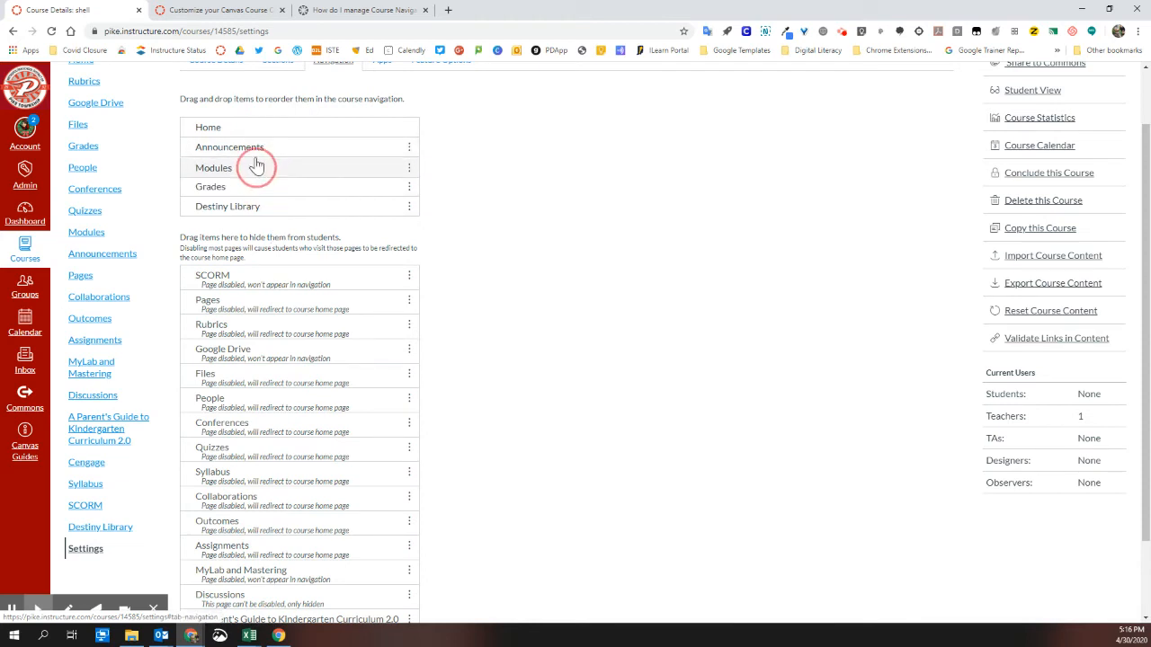
pyautogui.moveTo(256, 166); pyautogui.dragTo(229, 135)
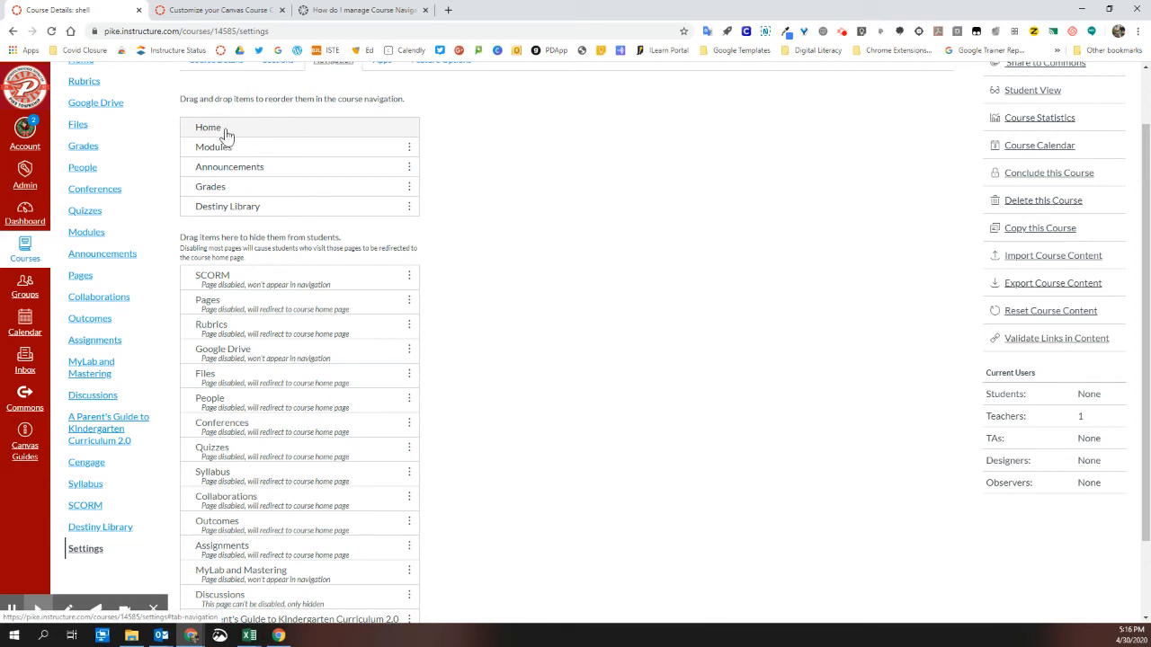
pyautogui.moveTo(279, 151)
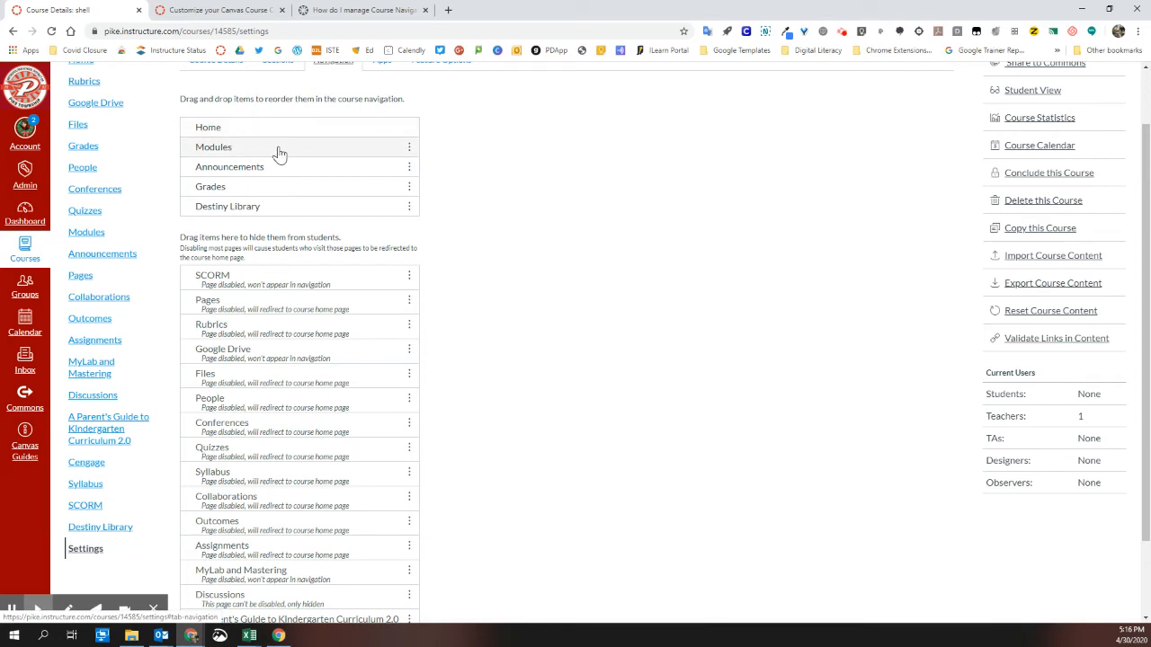
pyautogui.moveTo(115, 138)
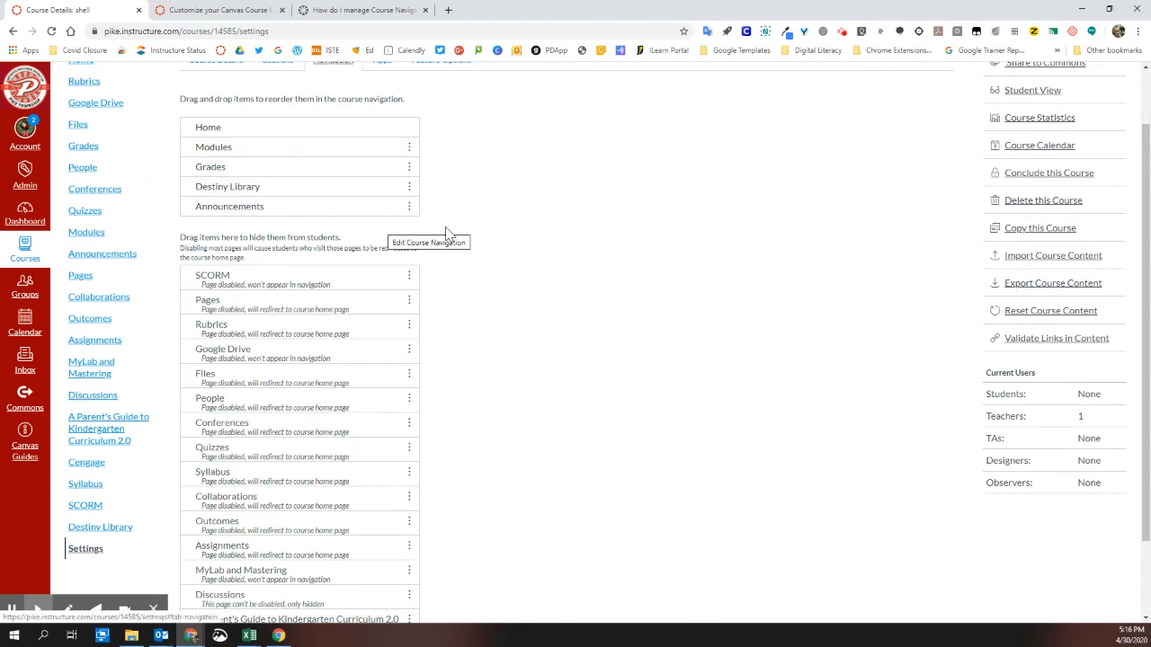
pyautogui.scroll(-3)
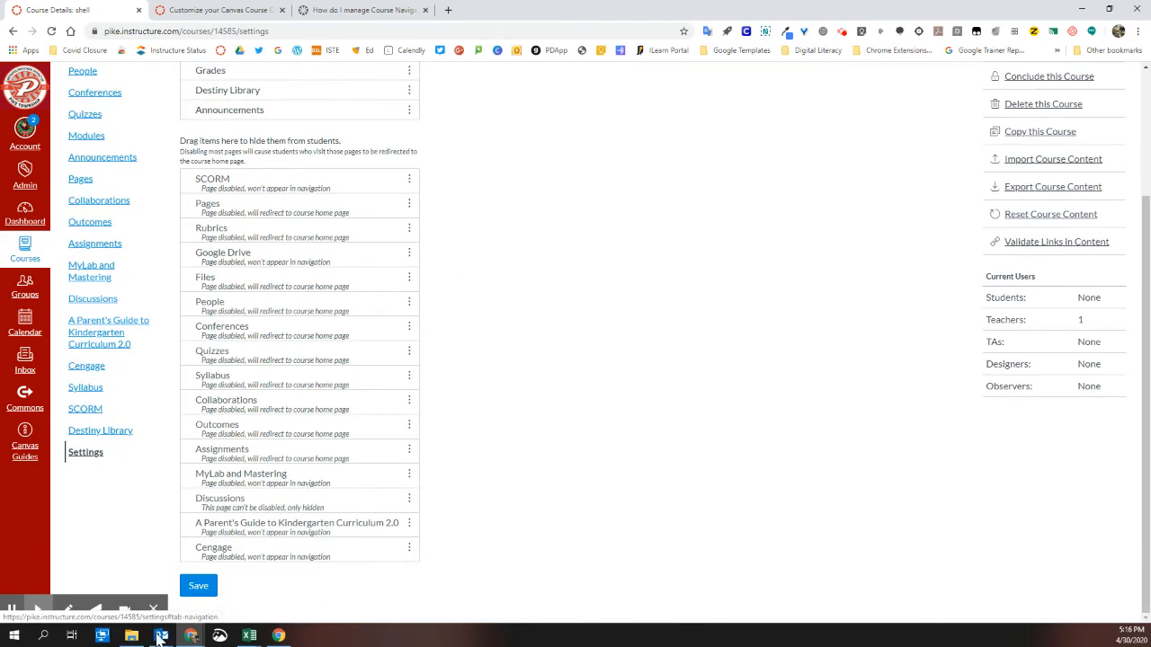
# Step: Save the Home, Modules, Grades, Destiny Library, Announcements navigation
pyautogui.click(198, 585)
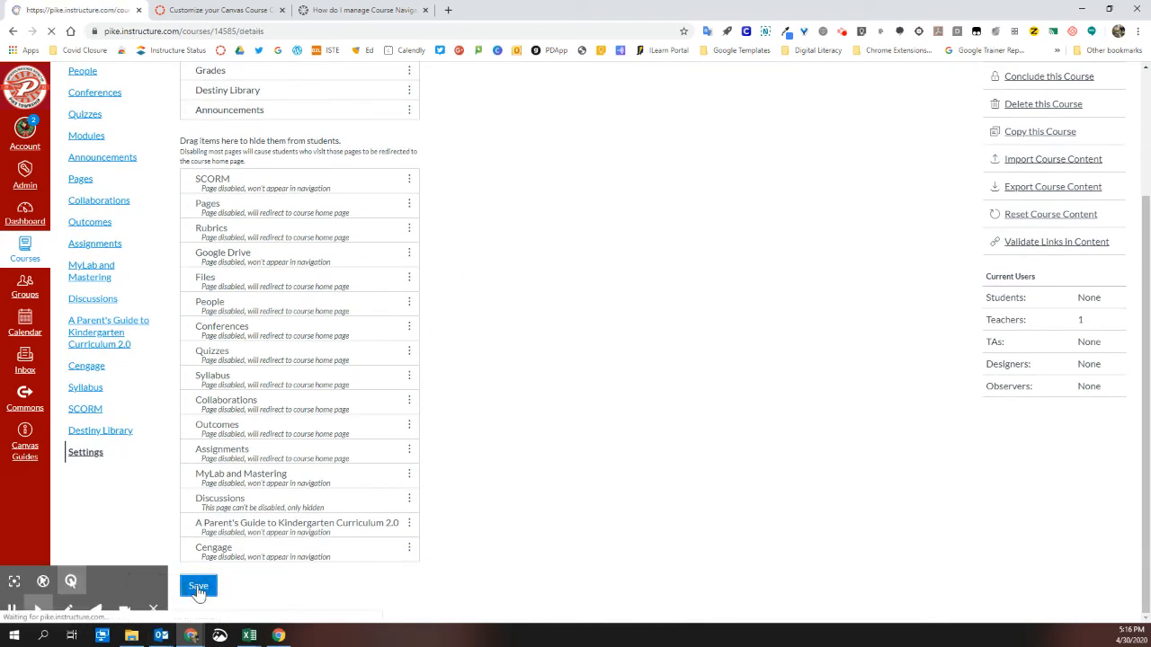
pyautogui.click(198, 586)
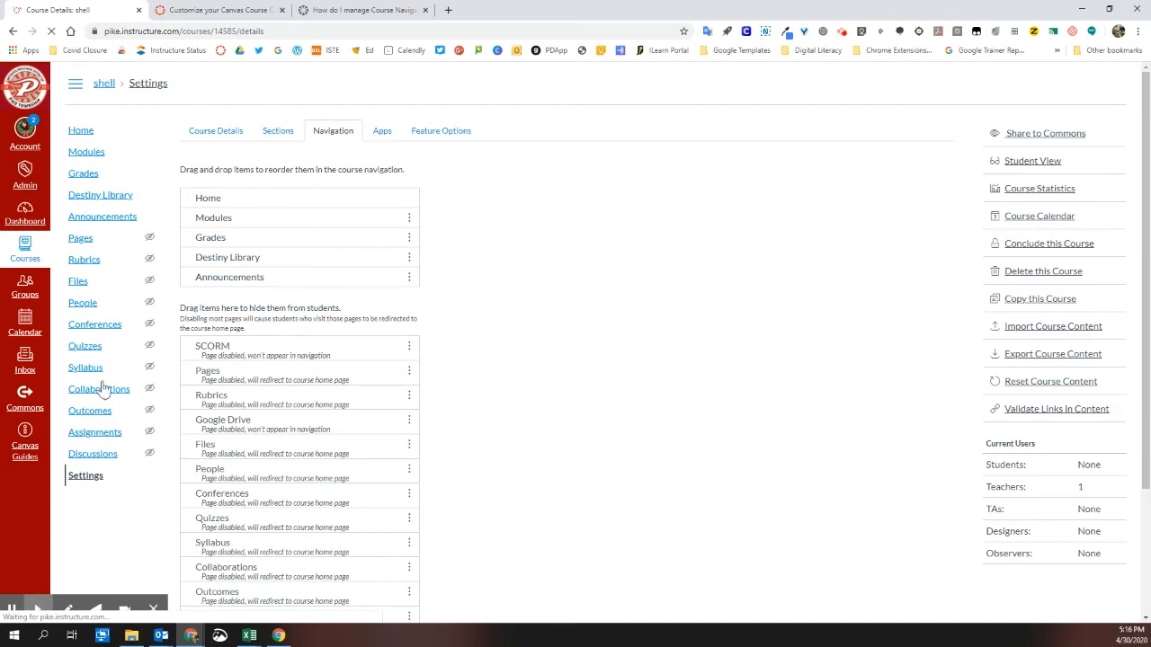
pyautogui.moveTo(150, 280)
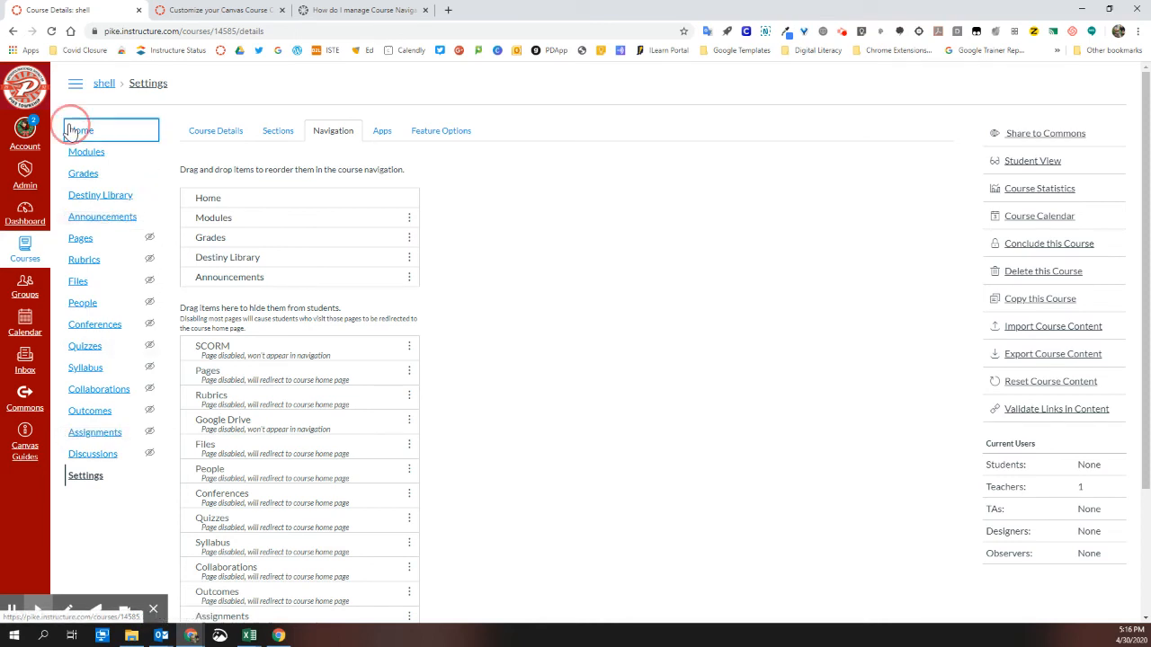
# Step: Go to the course Home page and launch Student View
pyautogui.click(80, 131)
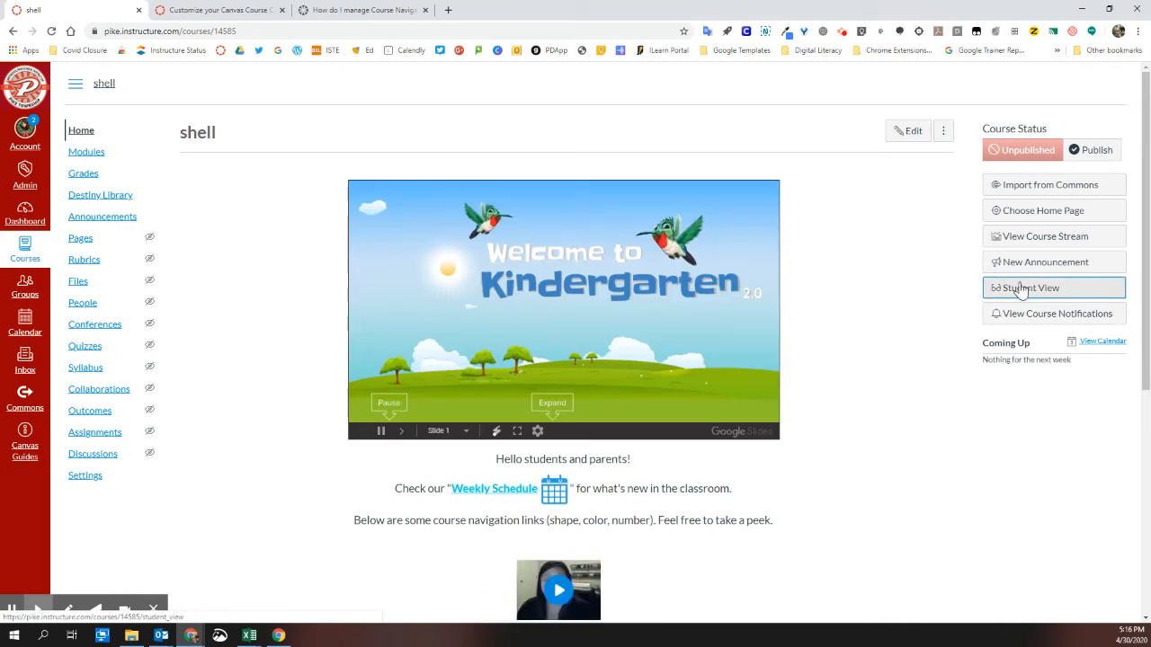
pyautogui.click(1029, 288)
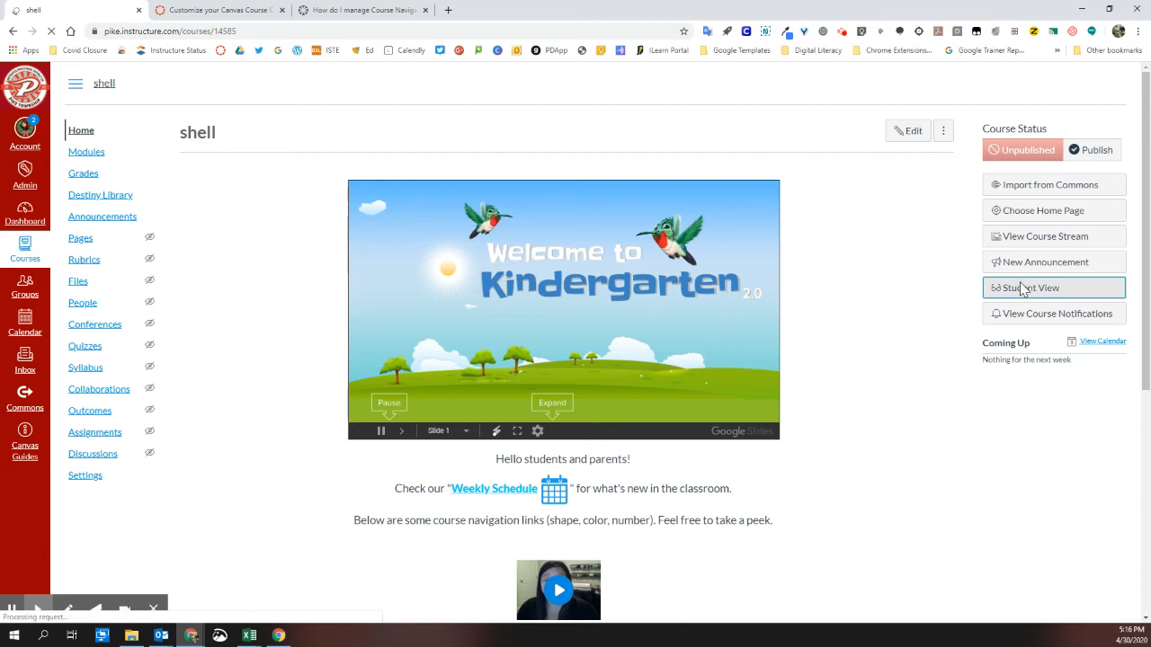
pyautogui.click(1029, 288)
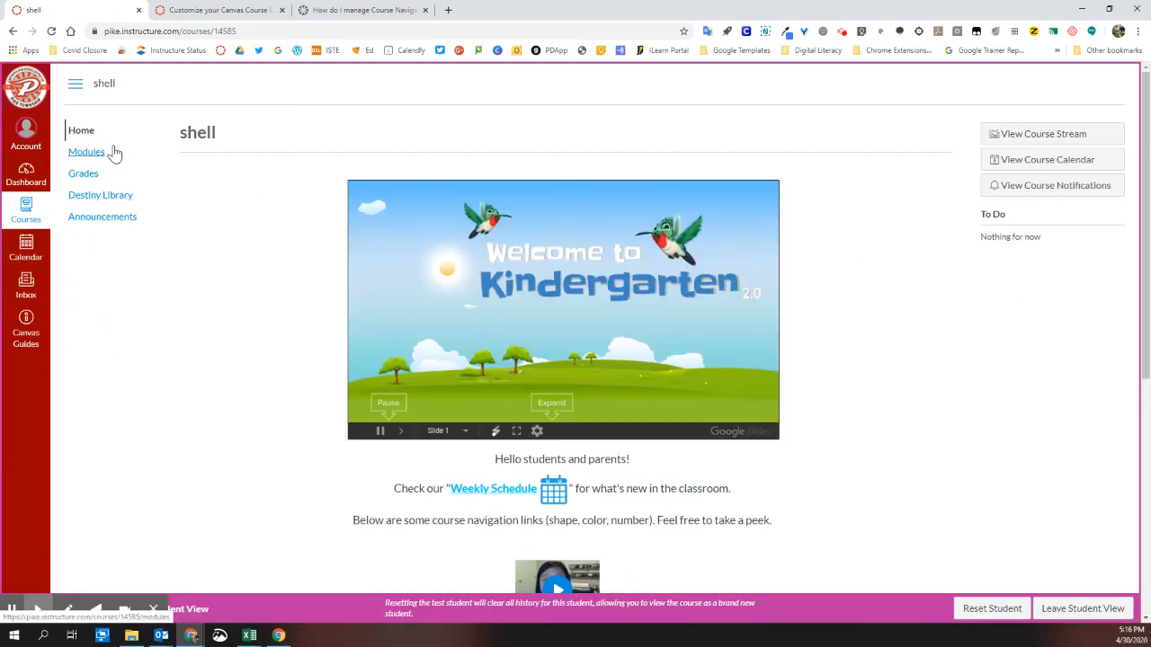
pyautogui.moveTo(114, 213)
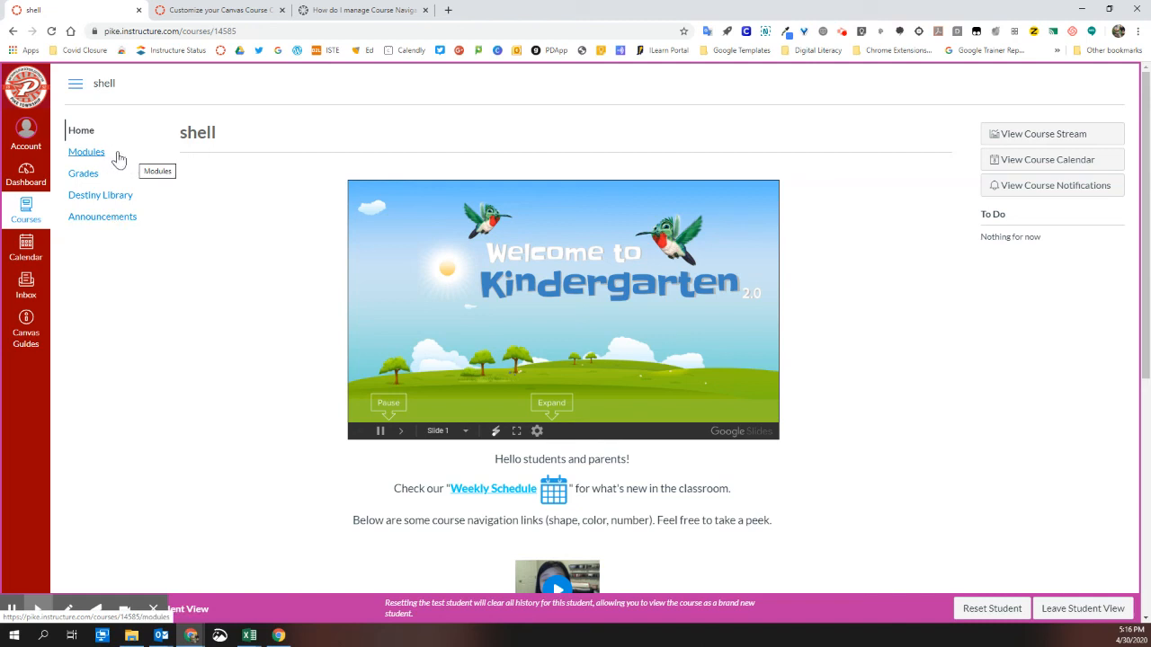
pyautogui.moveTo(145, 173)
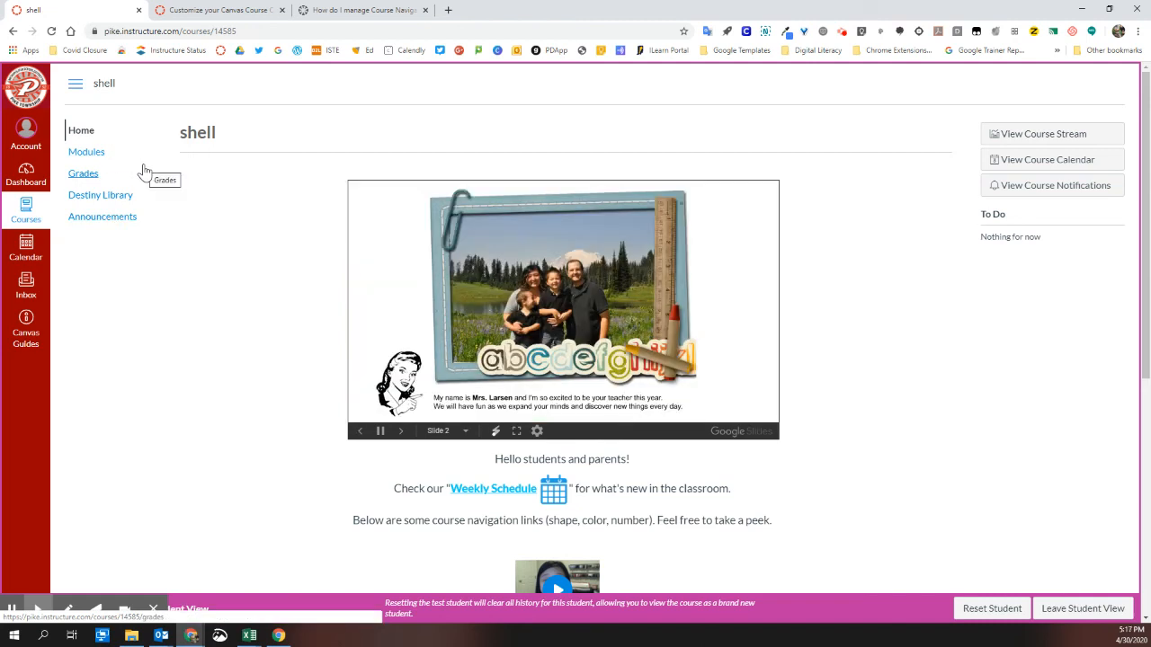
pyautogui.moveTo(692, 159)
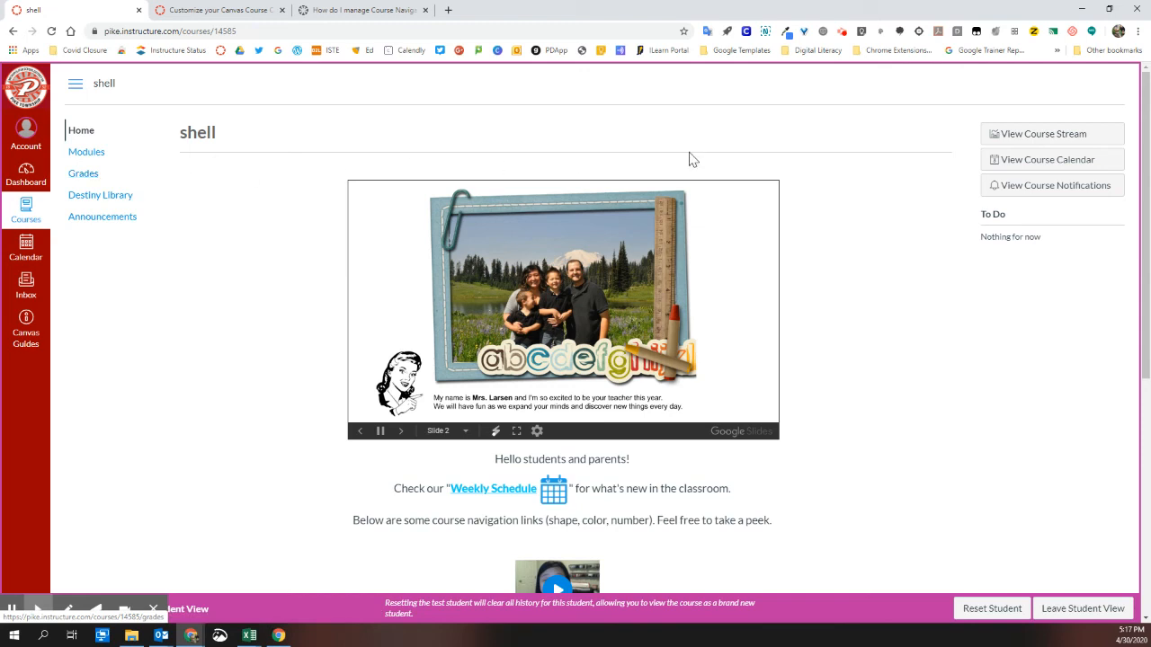